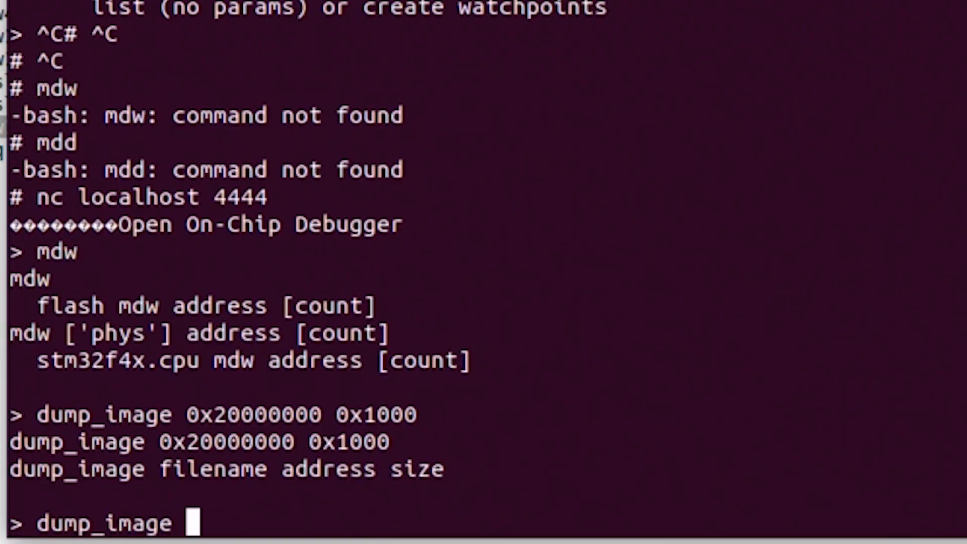
# Run dump_image sram.bin 0x20000000 0x1000 to save 4096 bytes of SRAM.
pyautogui.write('sram.bin 0x')
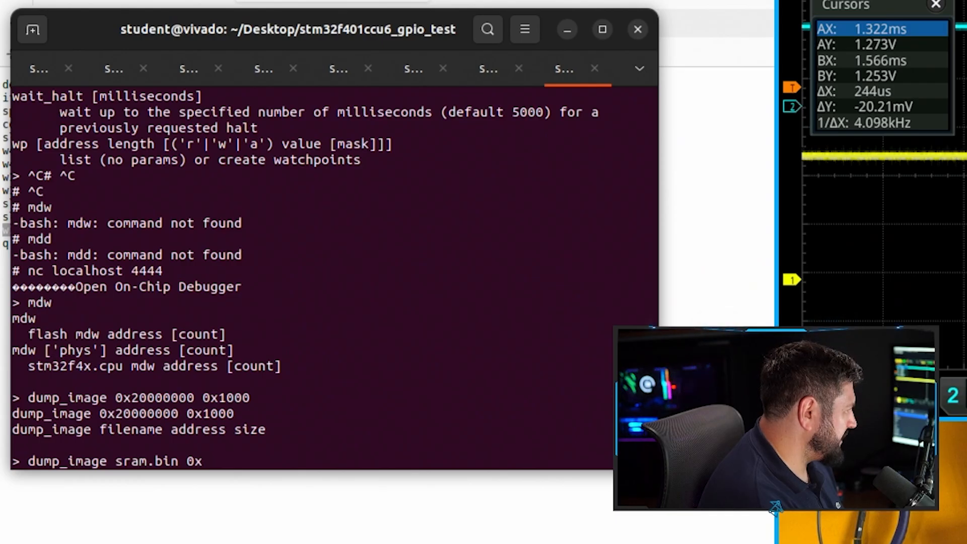
pyautogui.write('20000000 0x10')
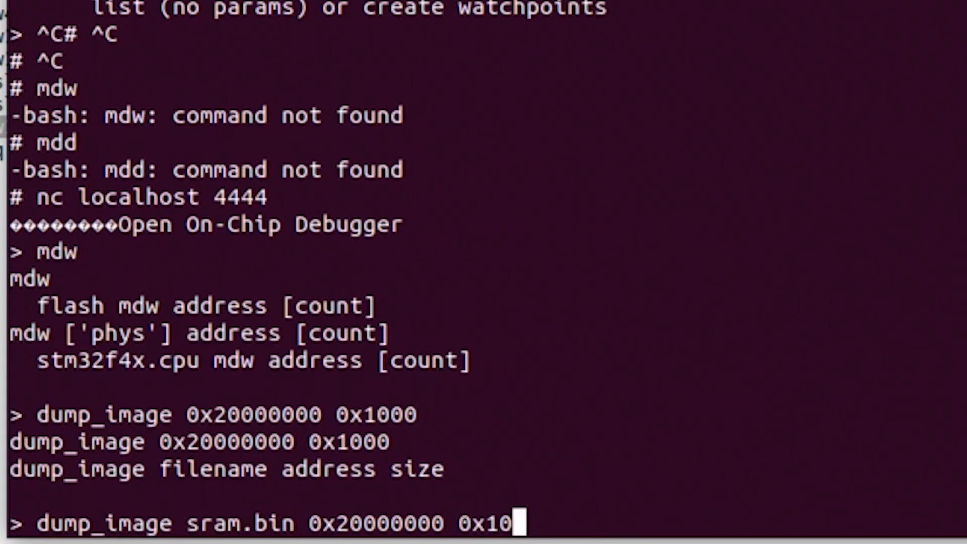
pyautogui.press('Return')
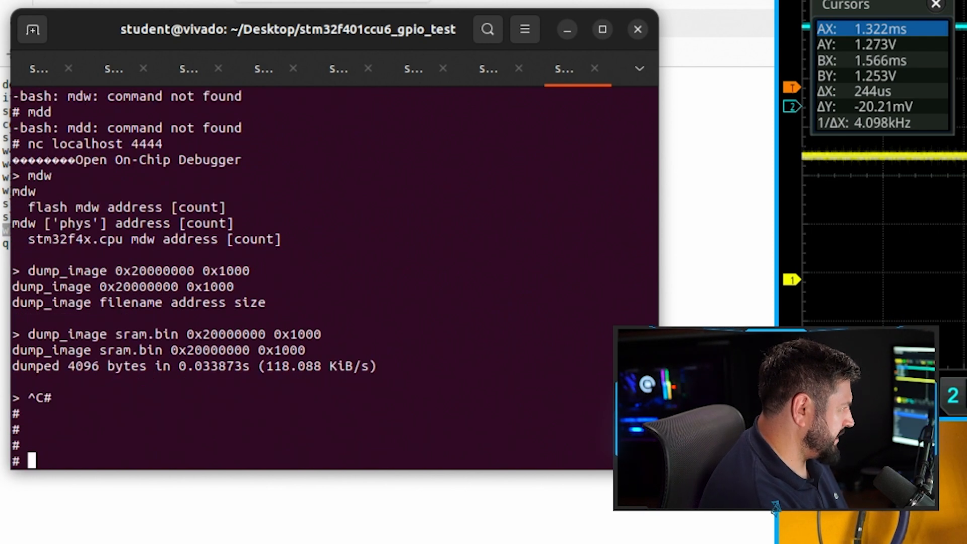
# Begin entering the xxd sram.bin command at the bash prompt.
pyautogui.write('xxd sr')
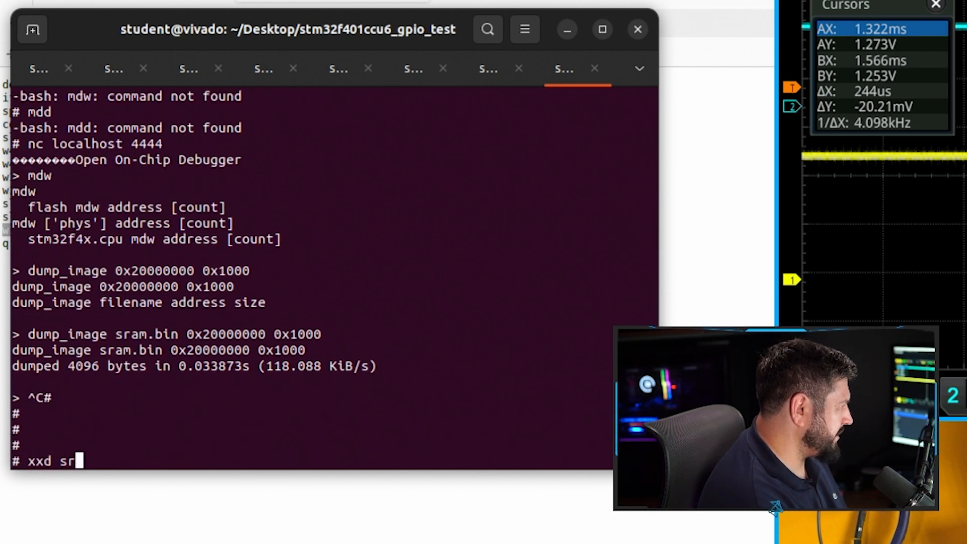